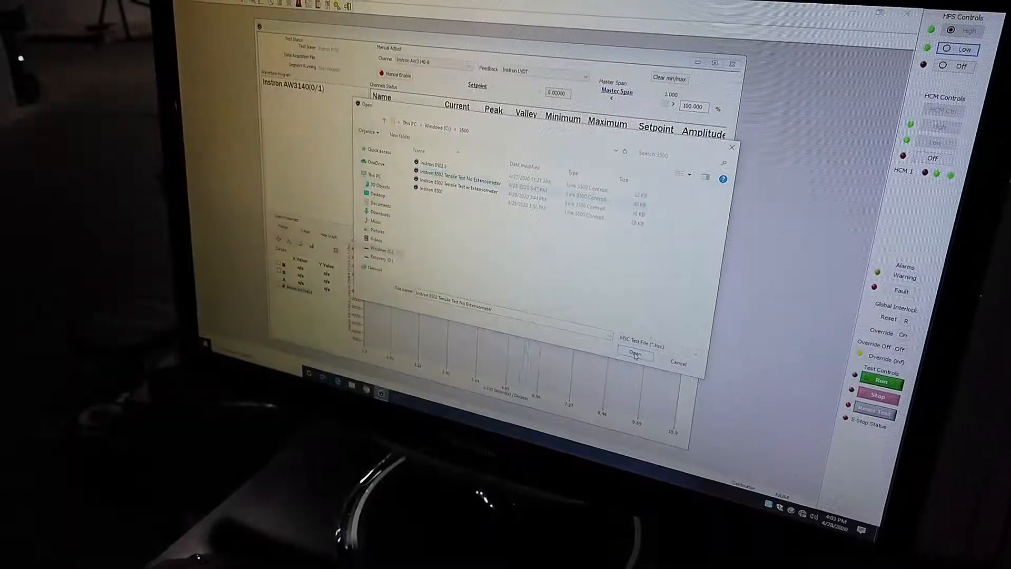
# Open the 'Instron 8502 Tensile Test No Extensometer' test file to load its two-step program.
pyautogui.click(633, 352)
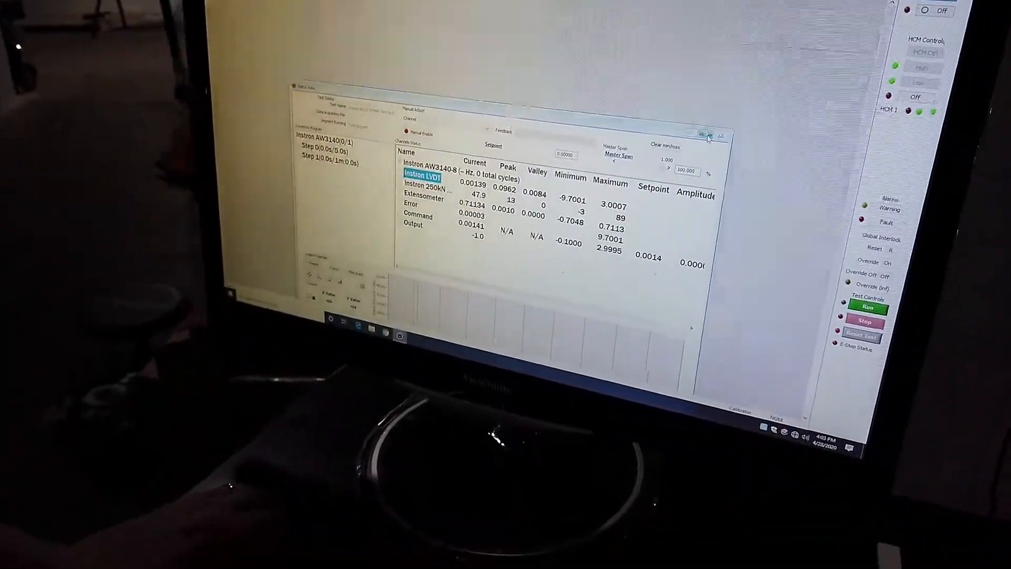